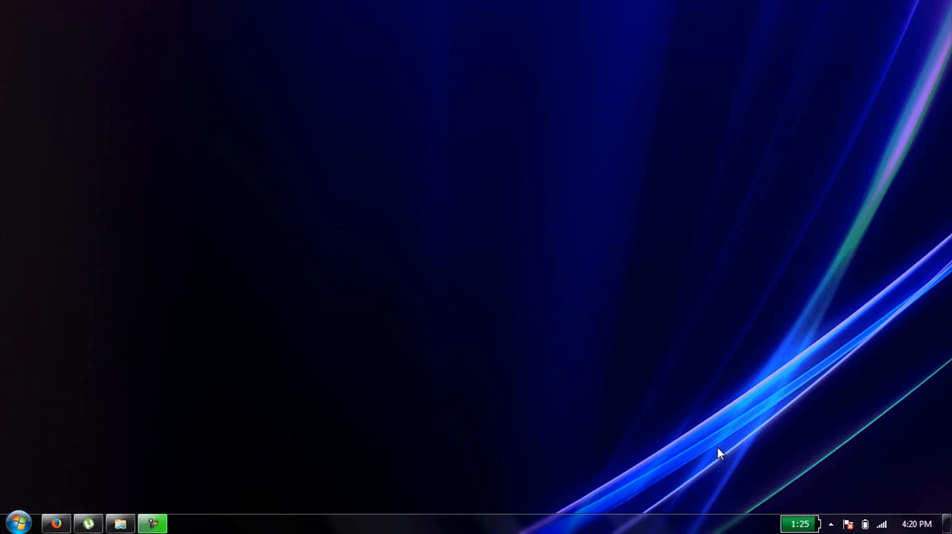
pyautogui.moveTo(740, 398)
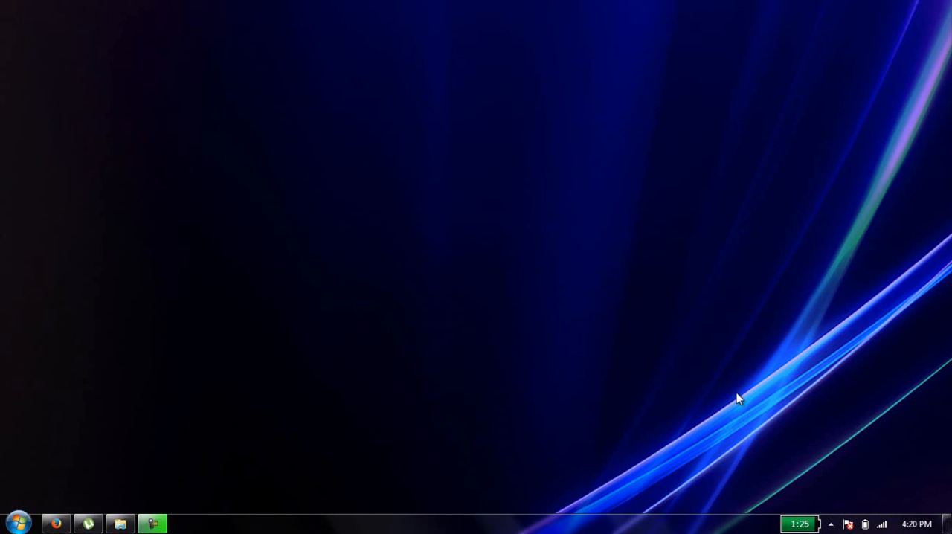
pyautogui.moveTo(345, 321)
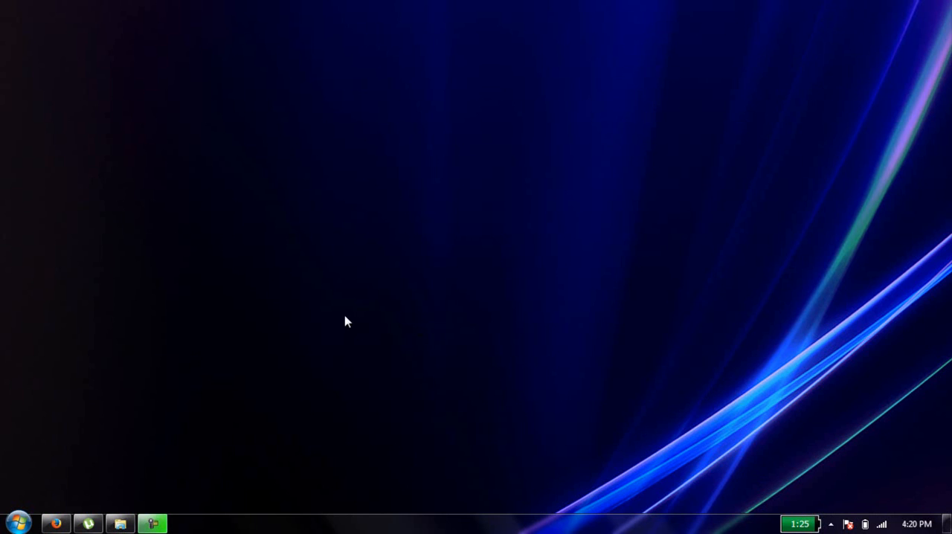
pyautogui.moveTo(56, 524)
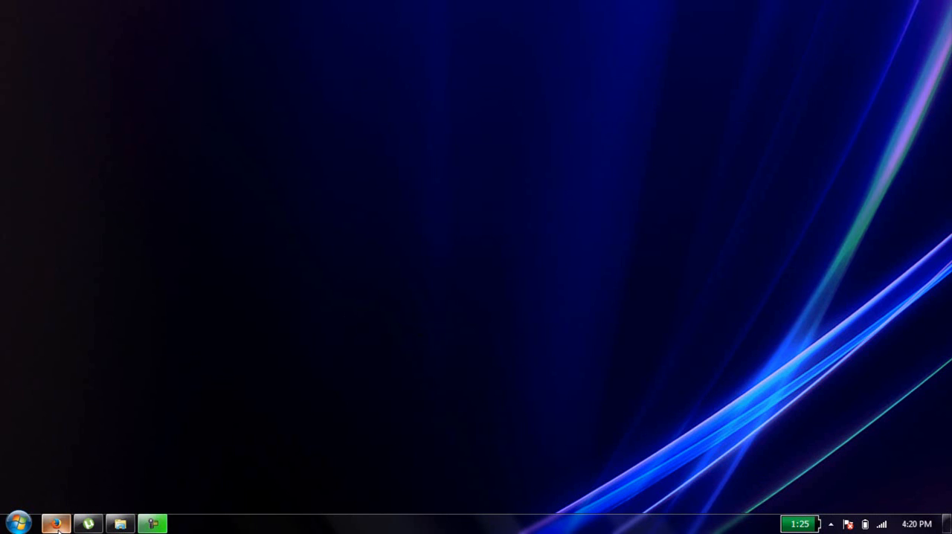
# - Bring Gmail to the front and open the PakWheels email about Toyota launching the Prius
pyautogui.click(87, 524)
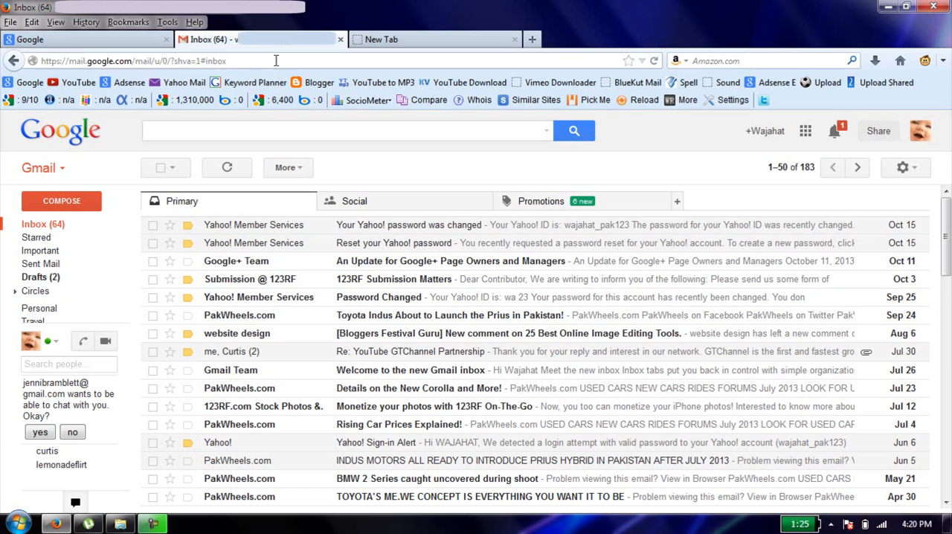
pyautogui.moveTo(377, 147)
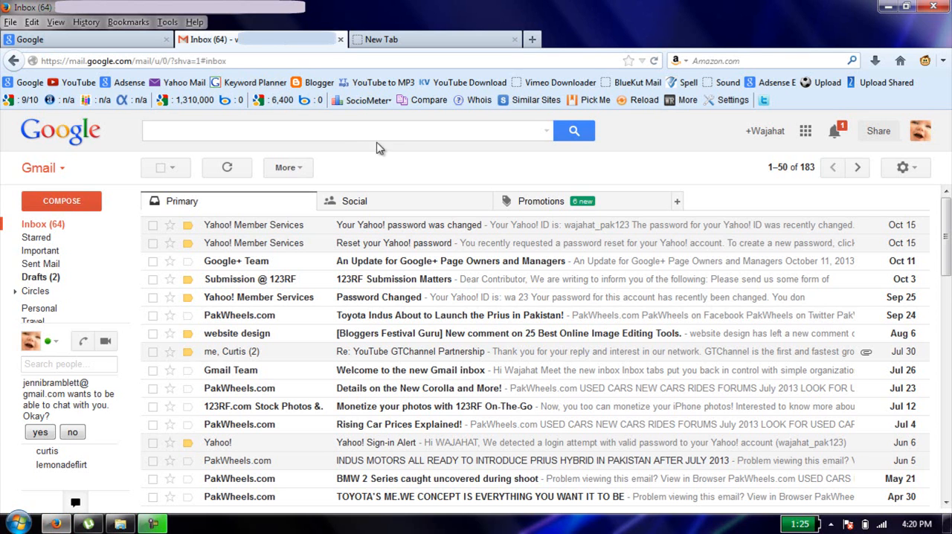
pyautogui.moveTo(330, 271)
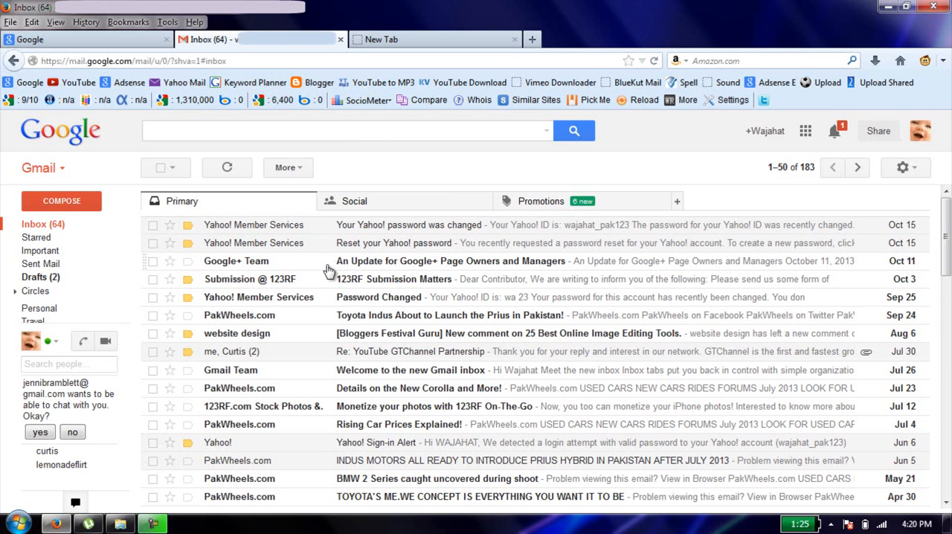
pyautogui.moveTo(375, 305)
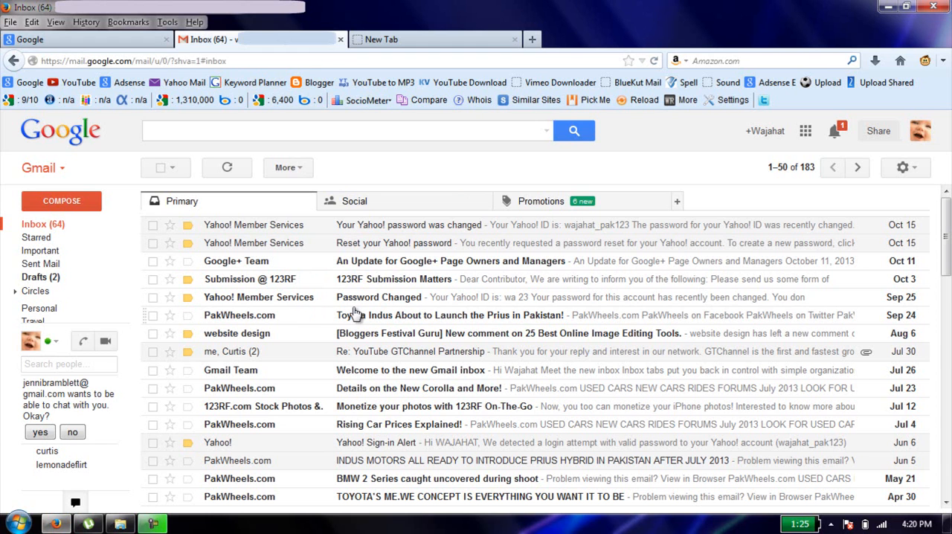
pyautogui.moveTo(285, 323)
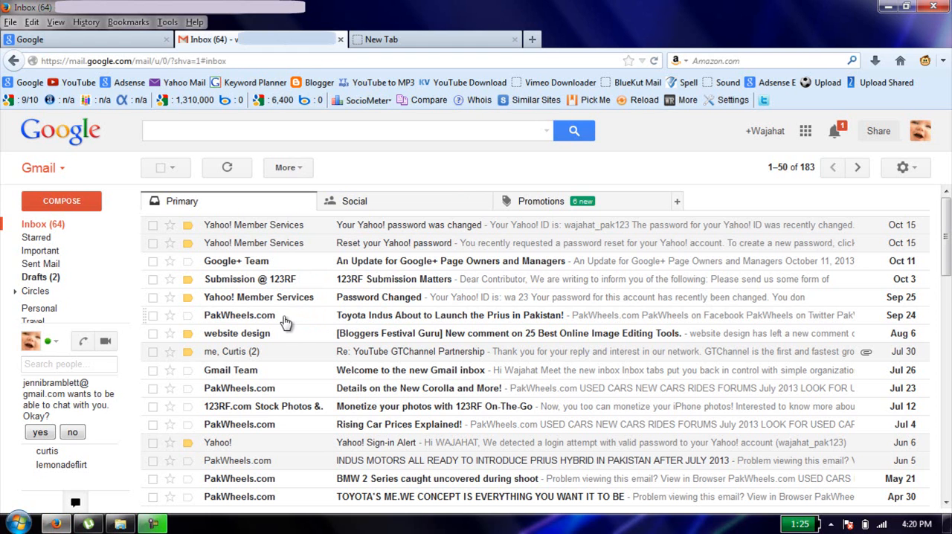
pyautogui.moveTo(357, 317)
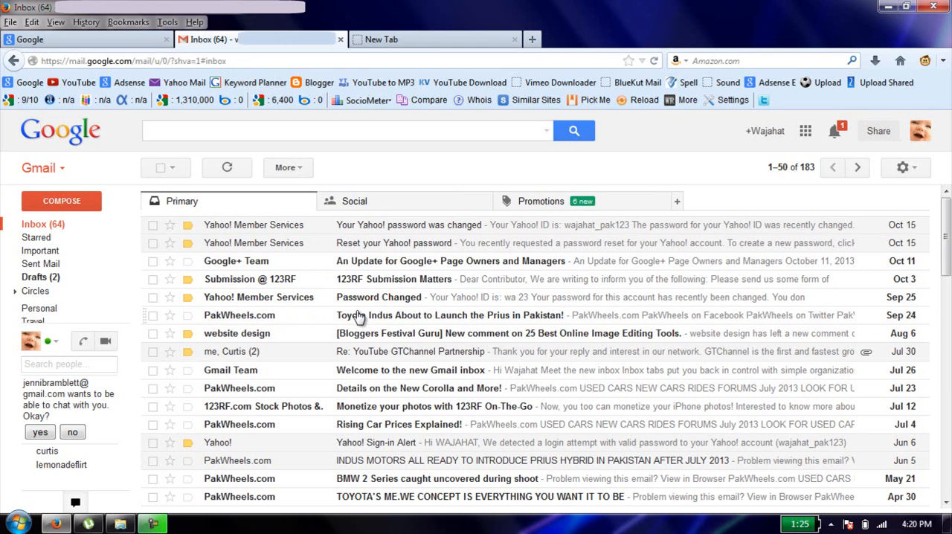
pyautogui.click(449, 315)
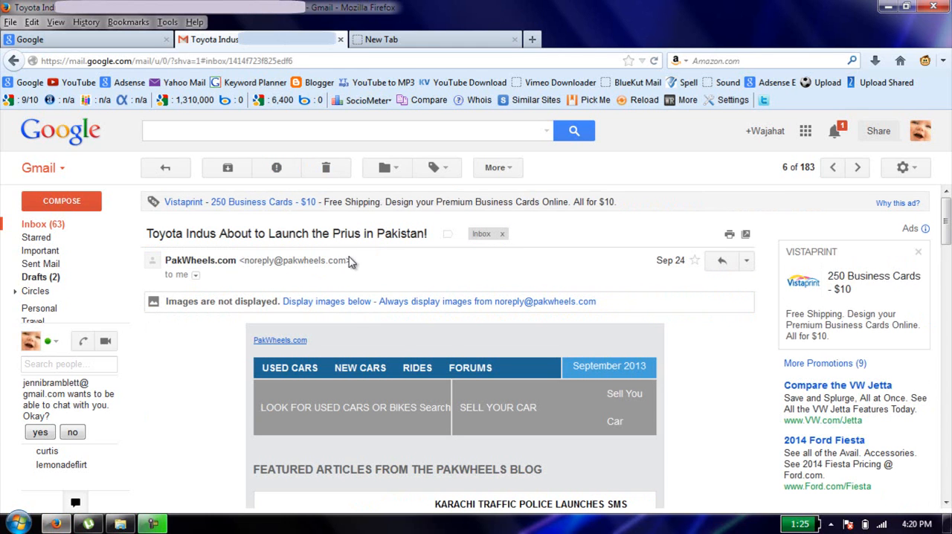
pyautogui.moveTo(343, 266)
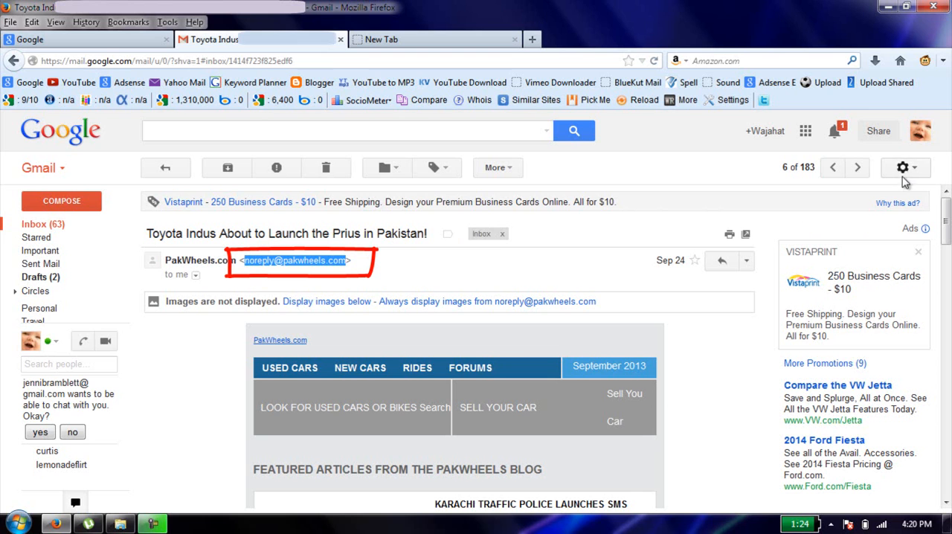
# - Go to Gmail's Settings and show the Filters list, currently empty
pyautogui.click(901, 166)
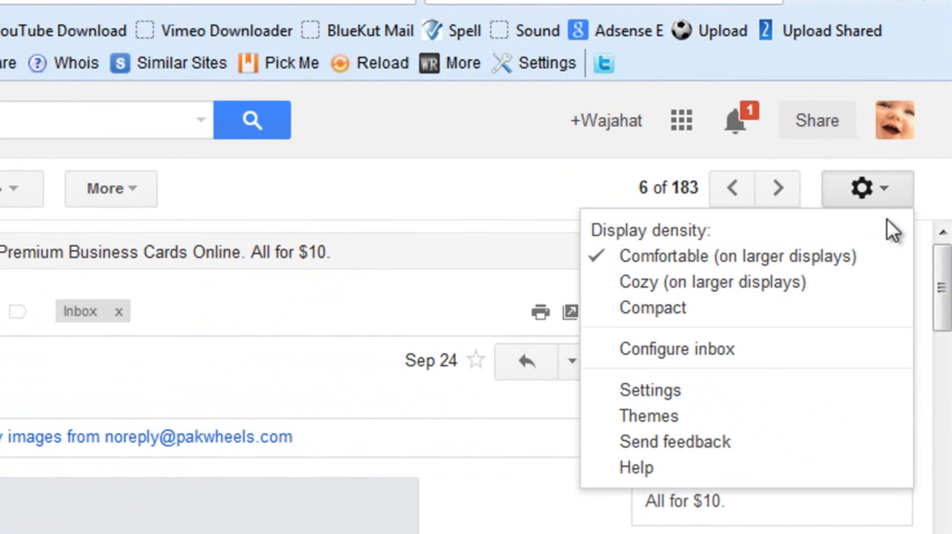
pyautogui.moveTo(741, 409)
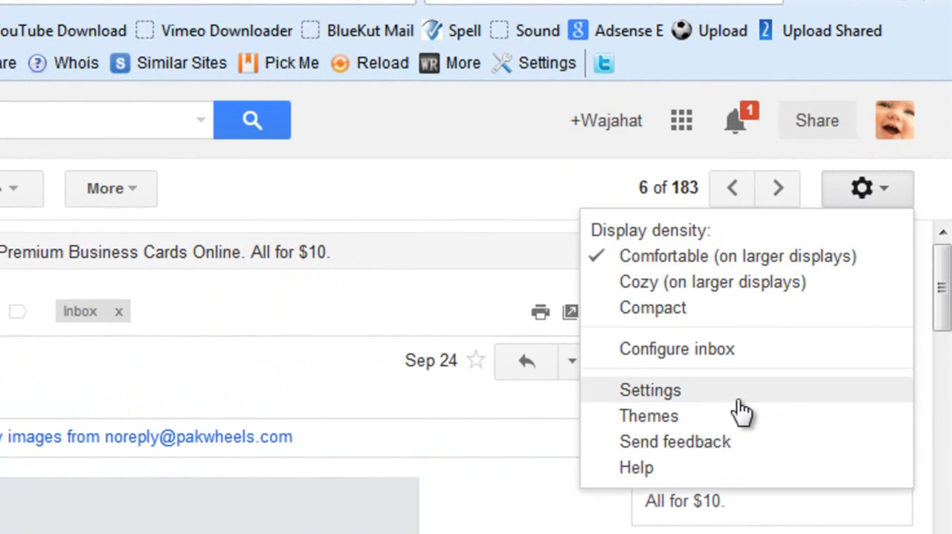
pyautogui.click(648, 389)
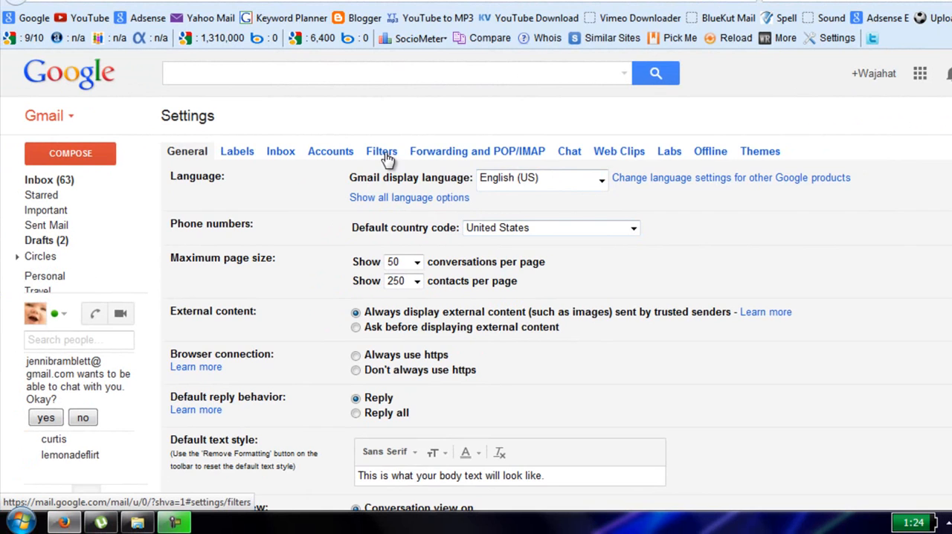
pyautogui.click(381, 151)
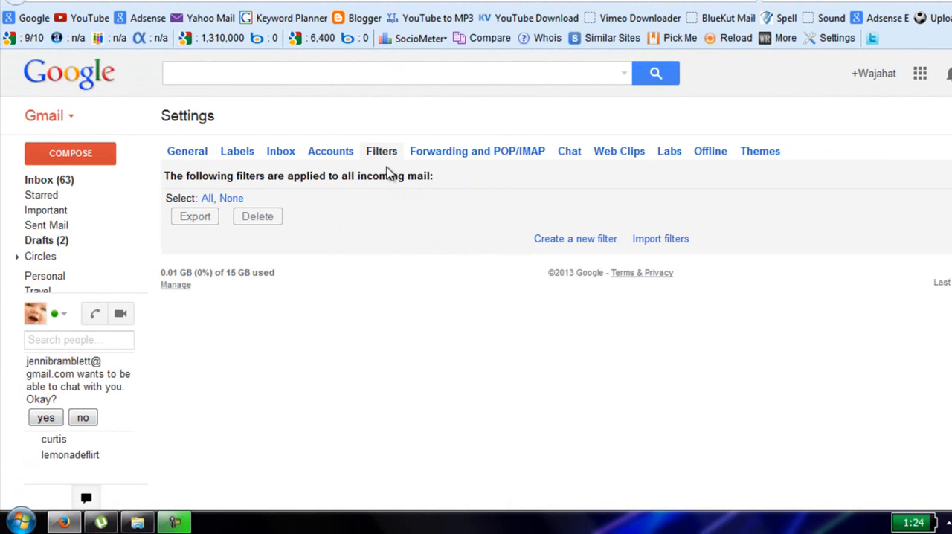
pyautogui.moveTo(544, 178)
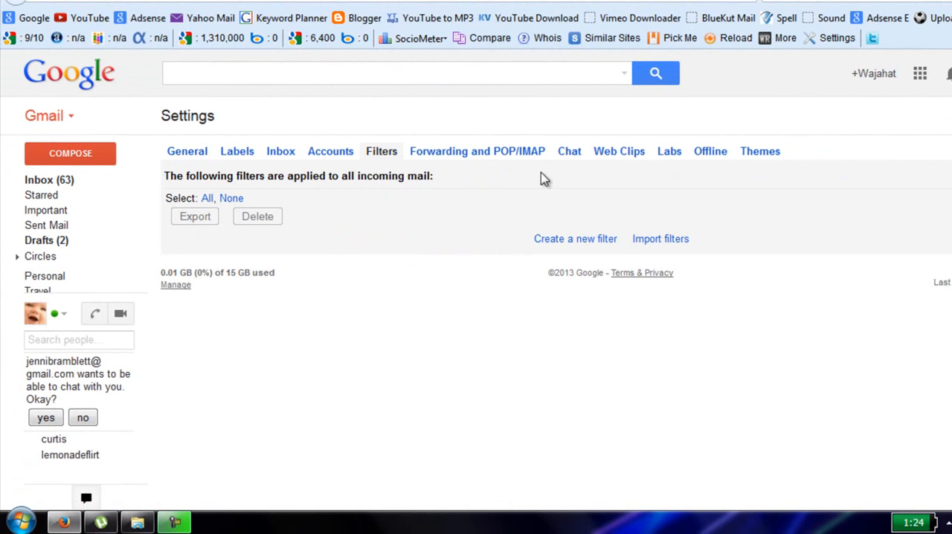
pyautogui.moveTo(503, 185)
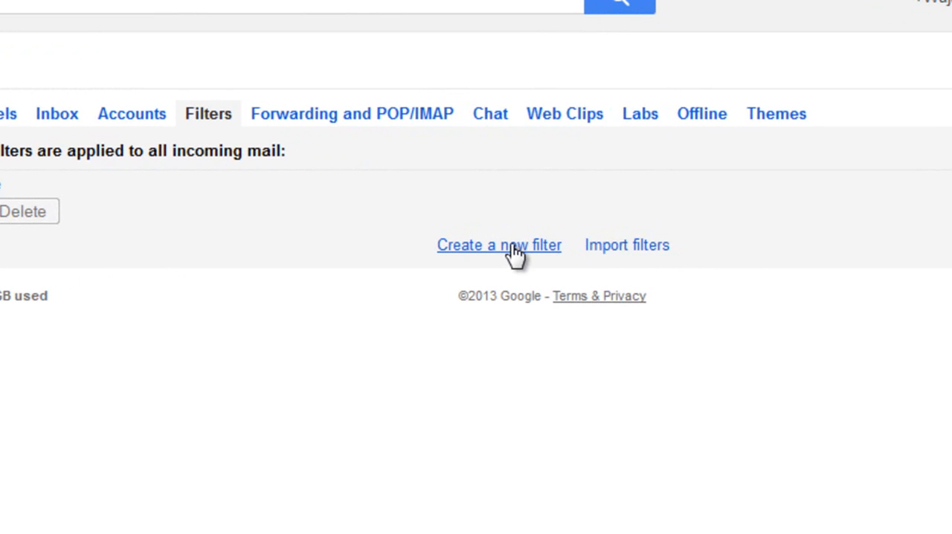
pyautogui.moveTo(523, 256)
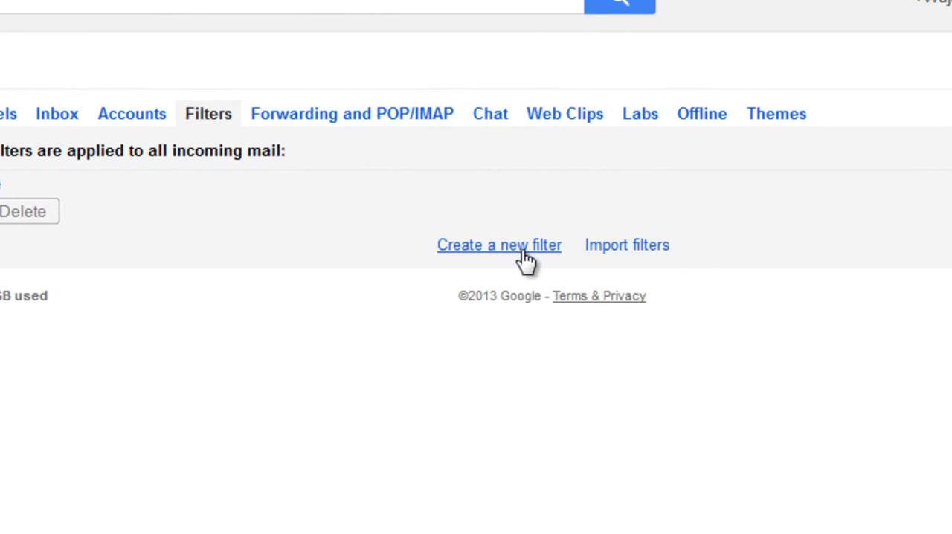
pyautogui.click(498, 244)
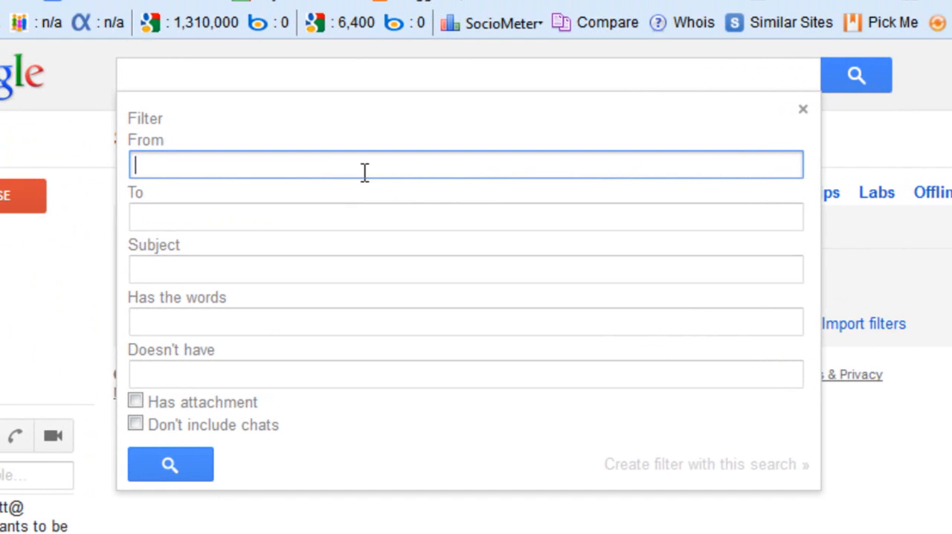
pyautogui.moveTo(315, 163)
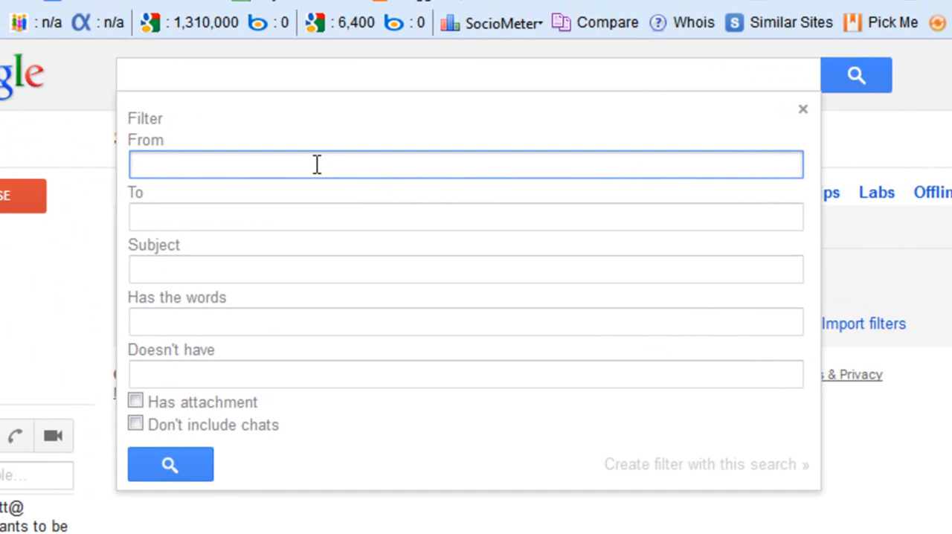
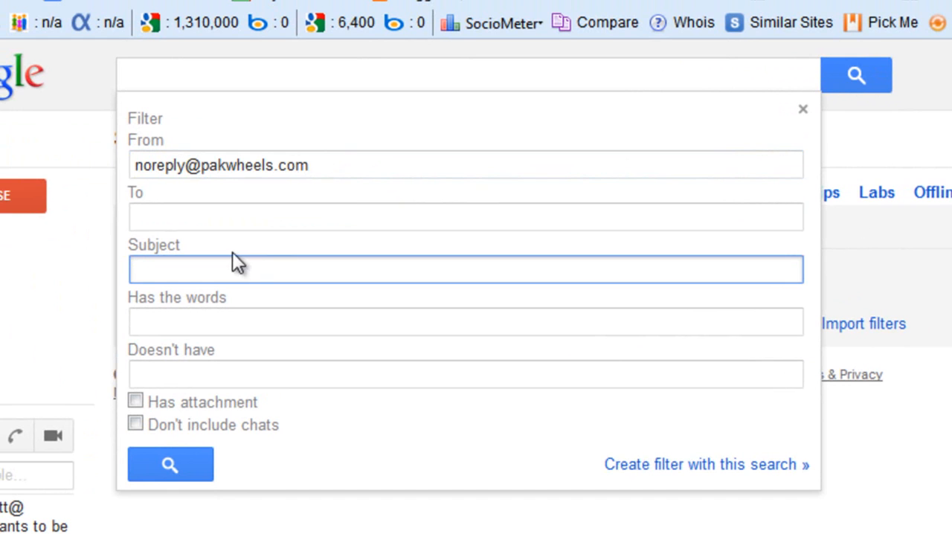
pyautogui.moveTo(268, 195)
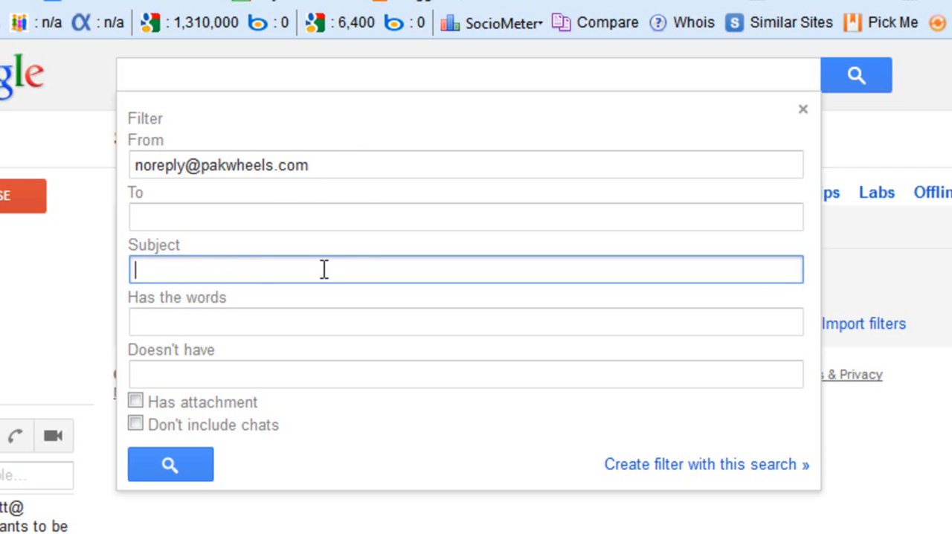
pyautogui.moveTo(490, 309)
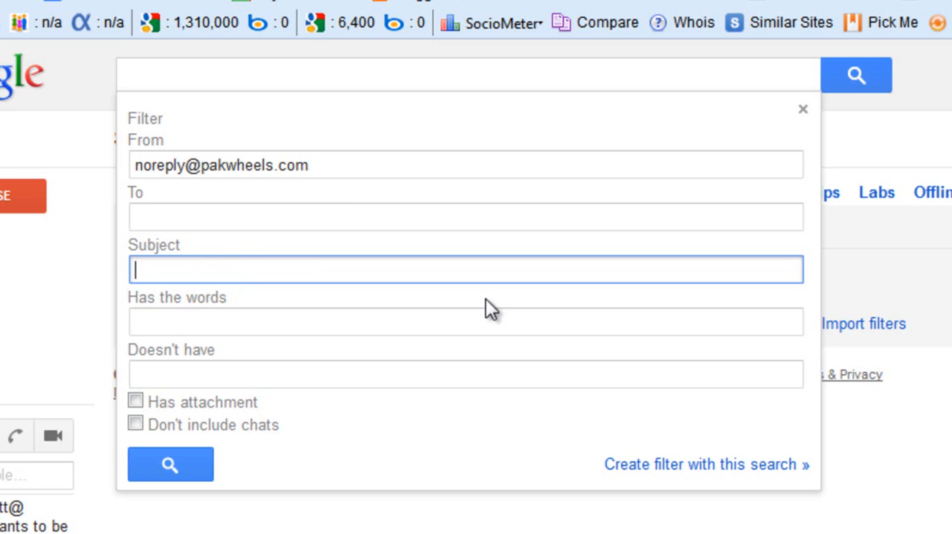
pyautogui.moveTo(631, 468)
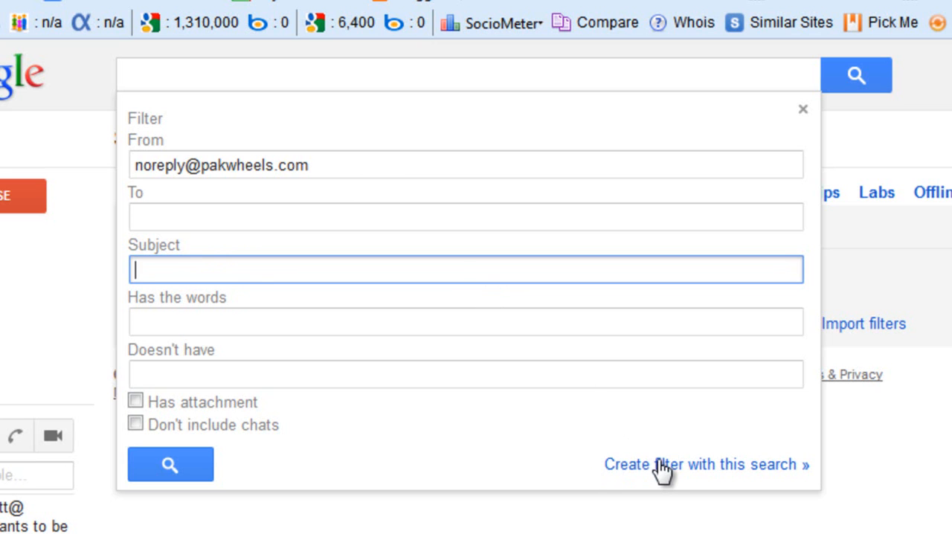
pyautogui.click(702, 464)
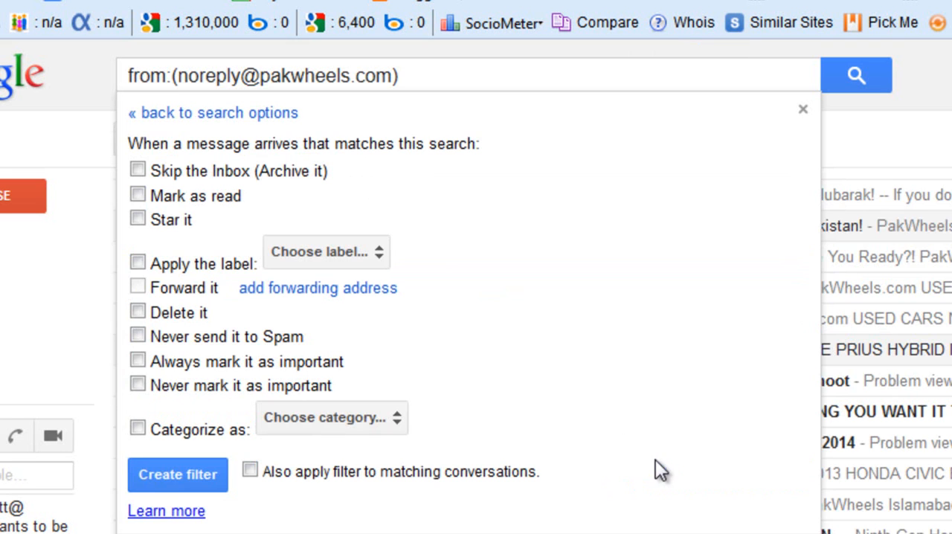
pyautogui.moveTo(307, 202)
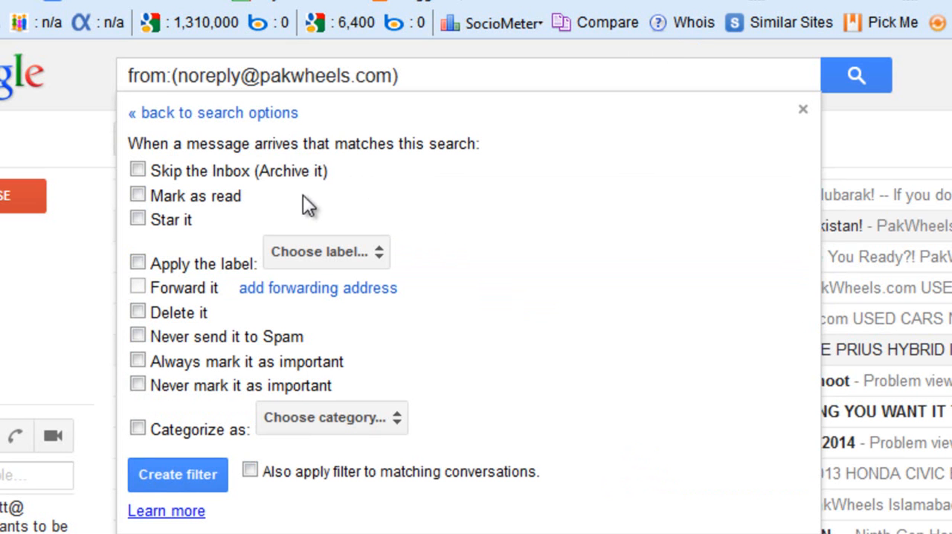
pyautogui.moveTo(220, 246)
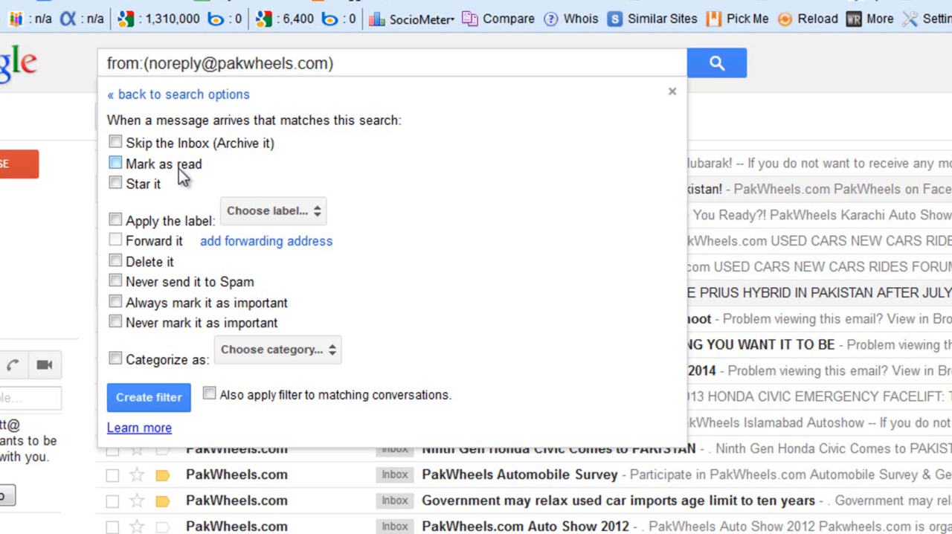
pyautogui.moveTo(148, 166)
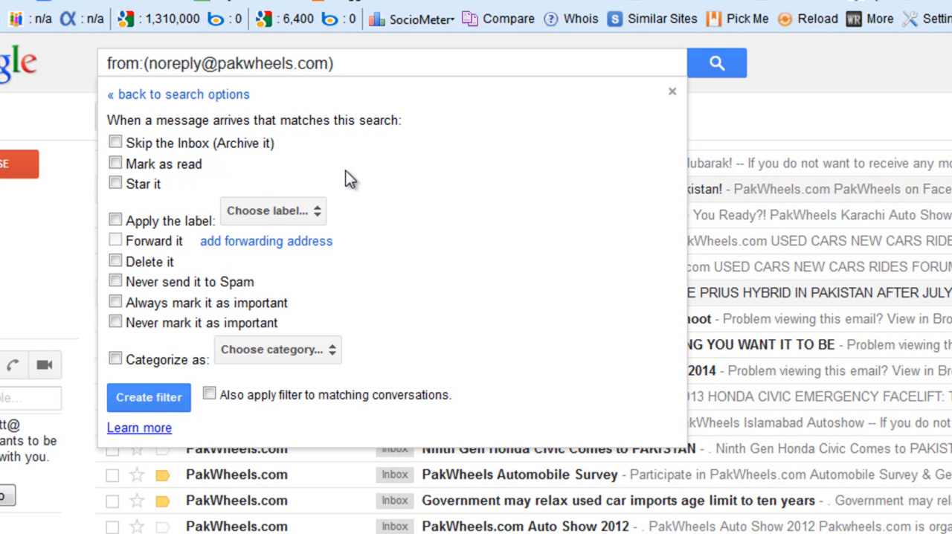
pyautogui.moveTo(334, 177)
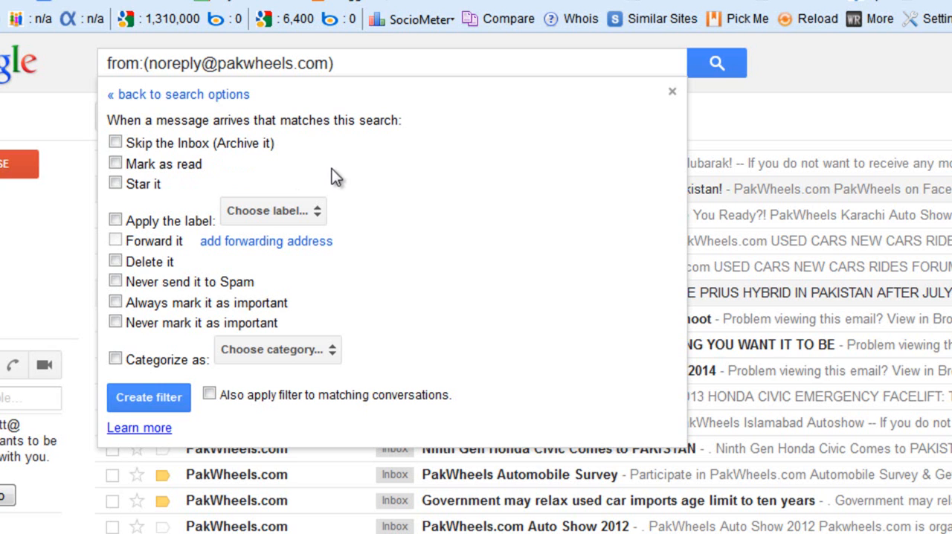
pyautogui.moveTo(330, 78)
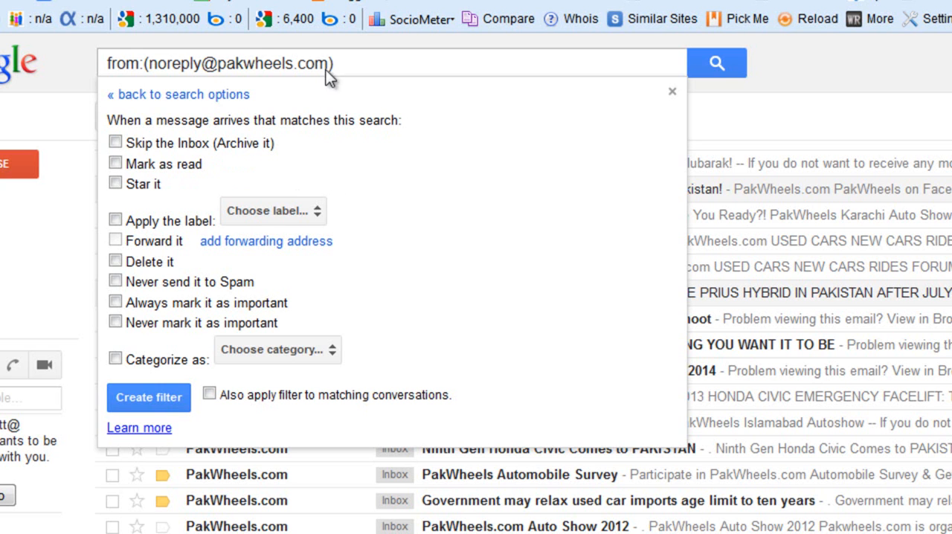
pyautogui.moveTo(192, 193)
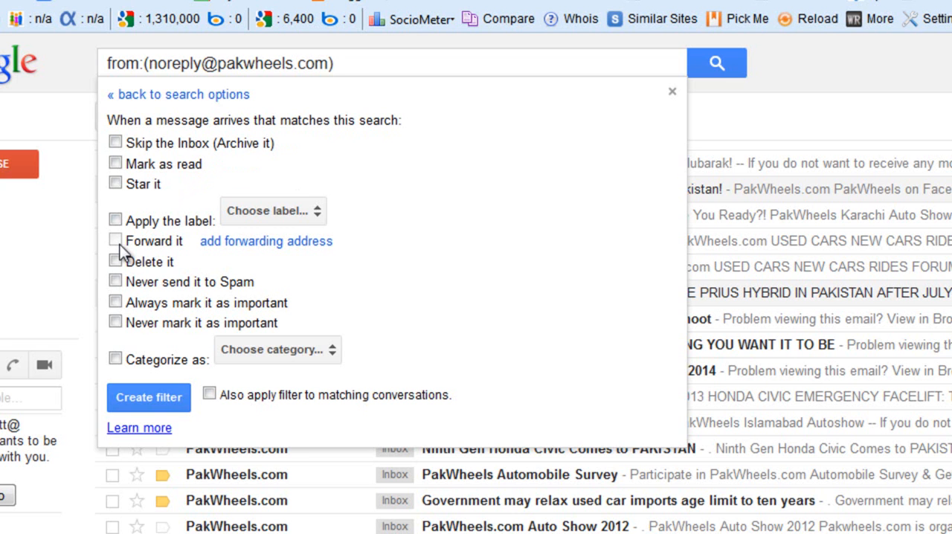
pyautogui.moveTo(250, 249)
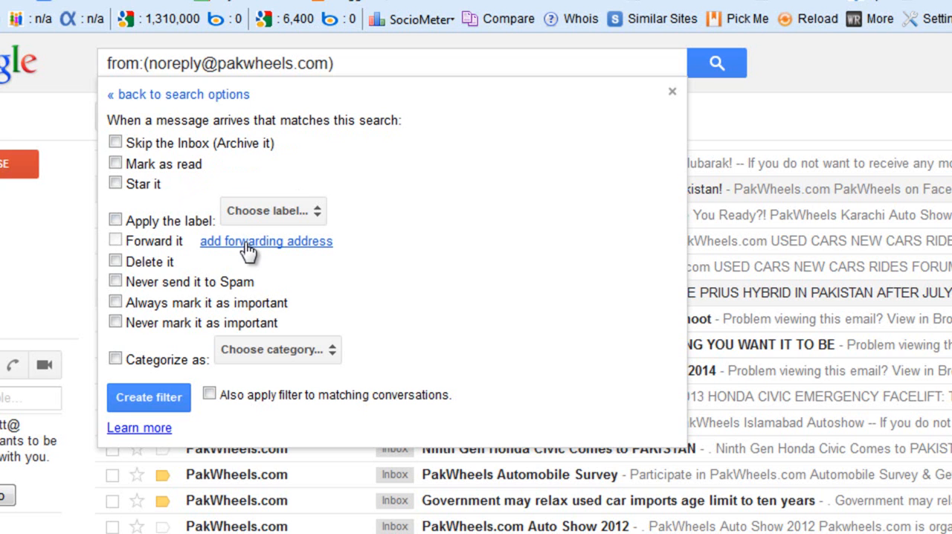
pyautogui.moveTo(245, 250)
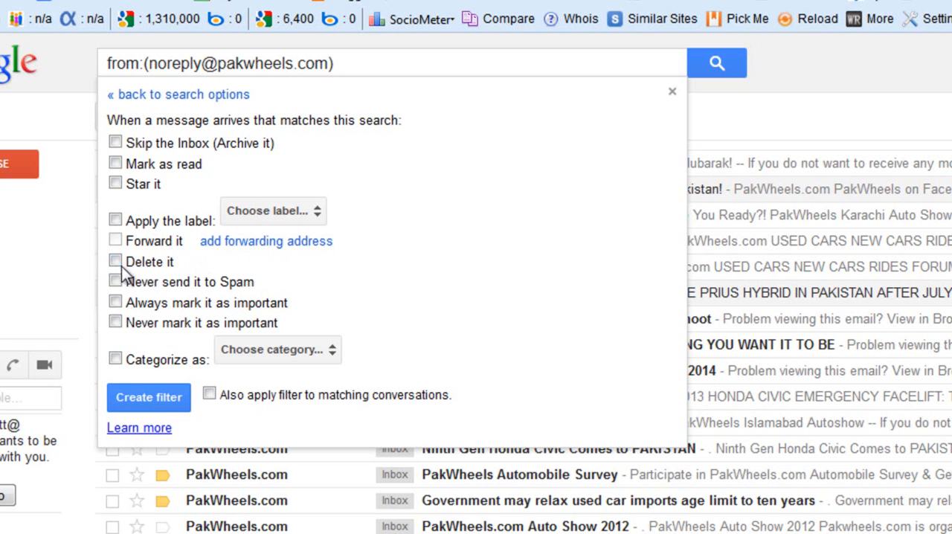
pyautogui.moveTo(125, 342)
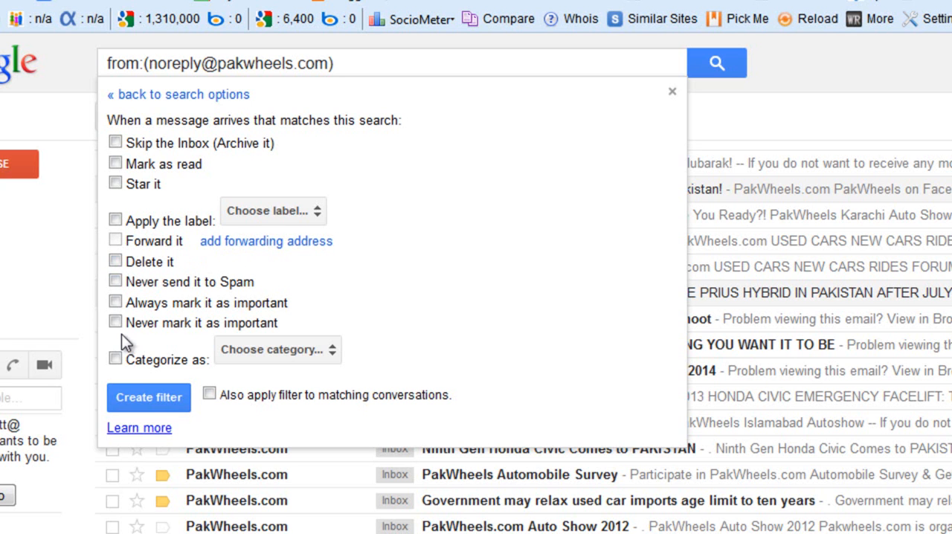
pyautogui.click(116, 281)
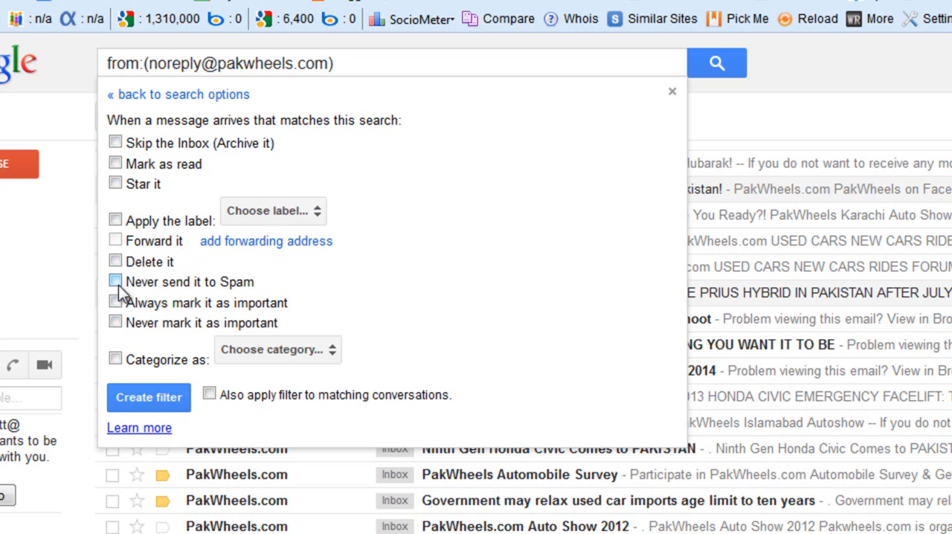
pyautogui.moveTo(226, 411)
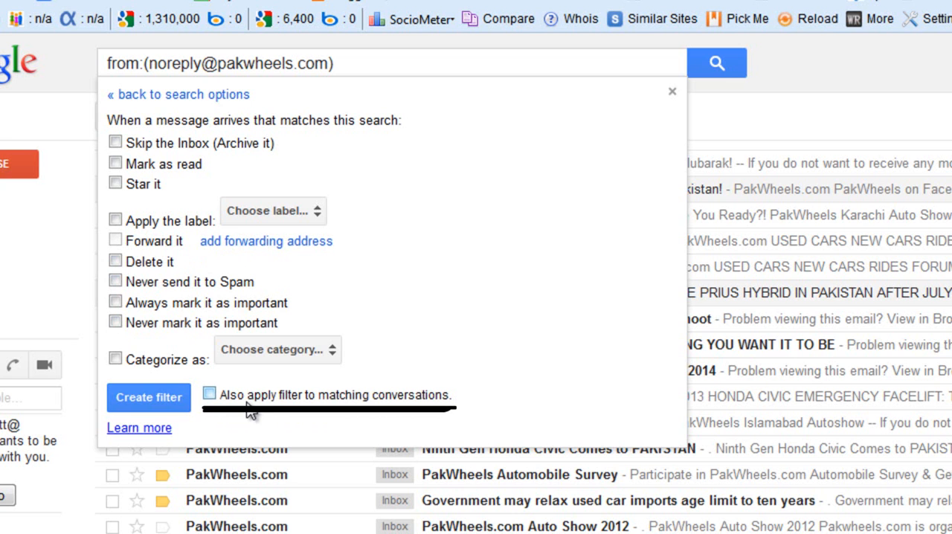
pyautogui.moveTo(320, 411)
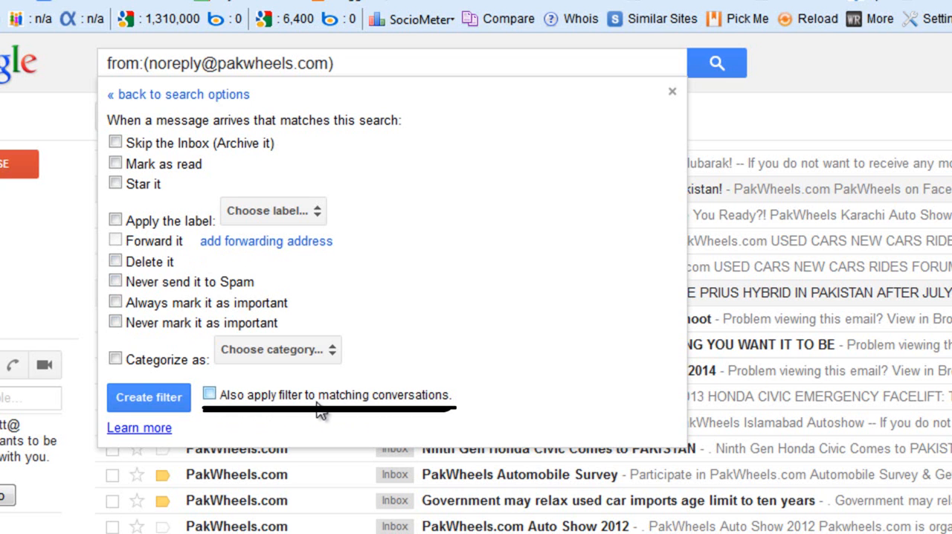
pyautogui.moveTo(238, 399)
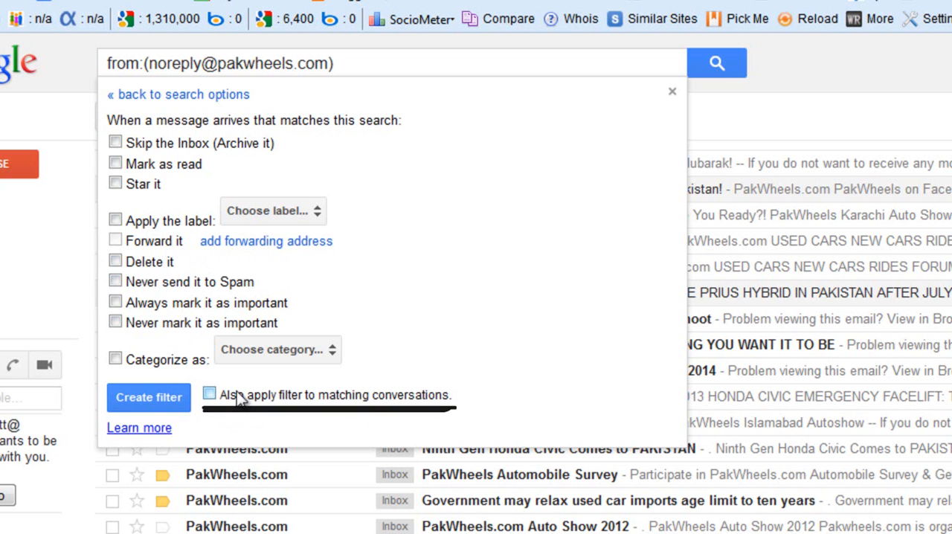
# - Tick 'Also apply filter to matching conversations' for the new filter
pyautogui.click(208, 393)
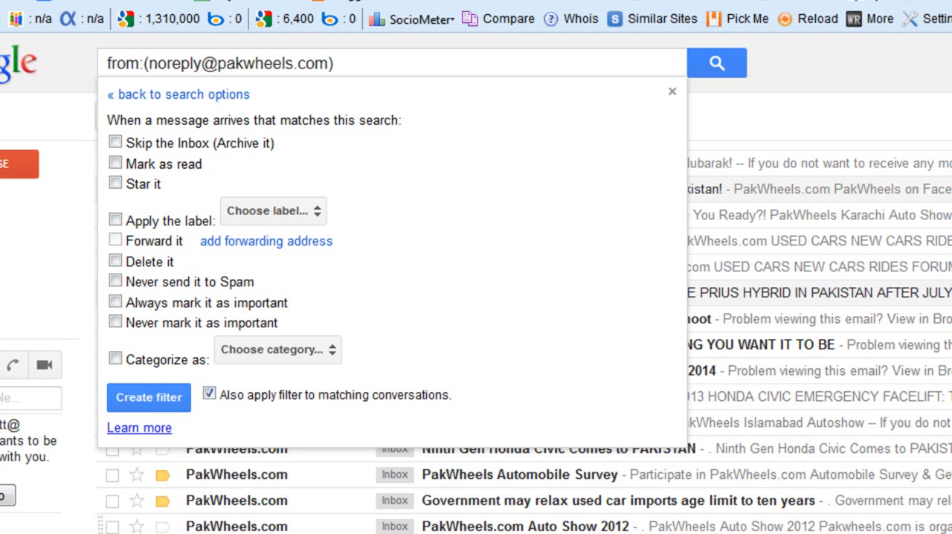
pyautogui.moveTo(202, 262)
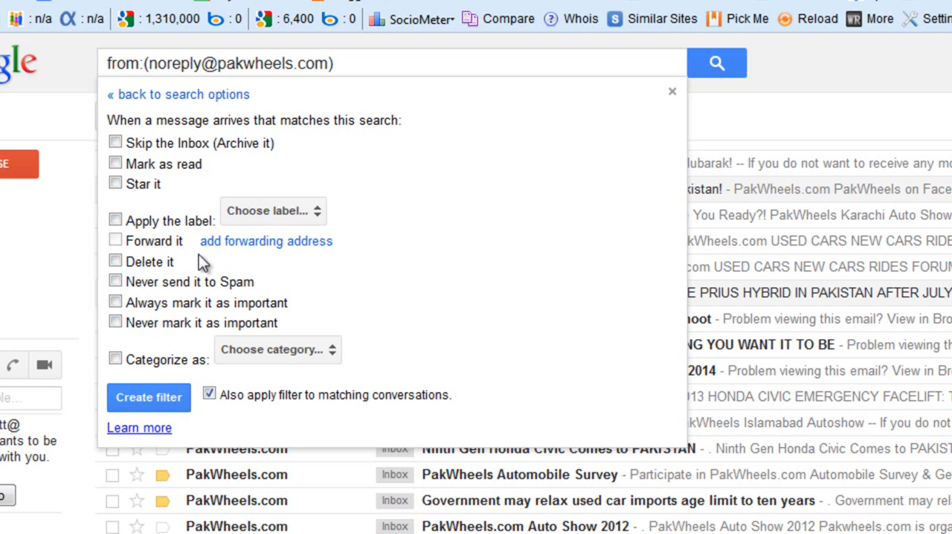
pyautogui.moveTo(219, 343)
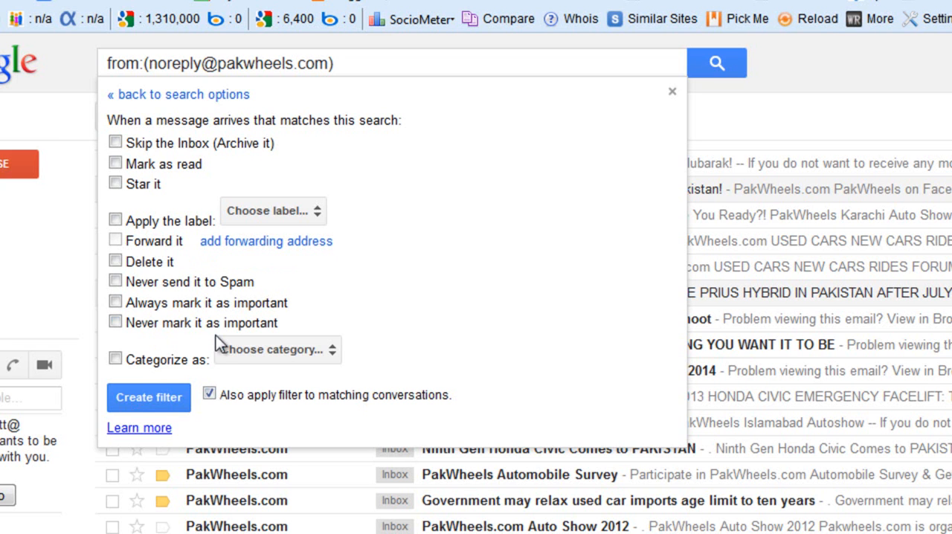
pyautogui.moveTo(237, 310)
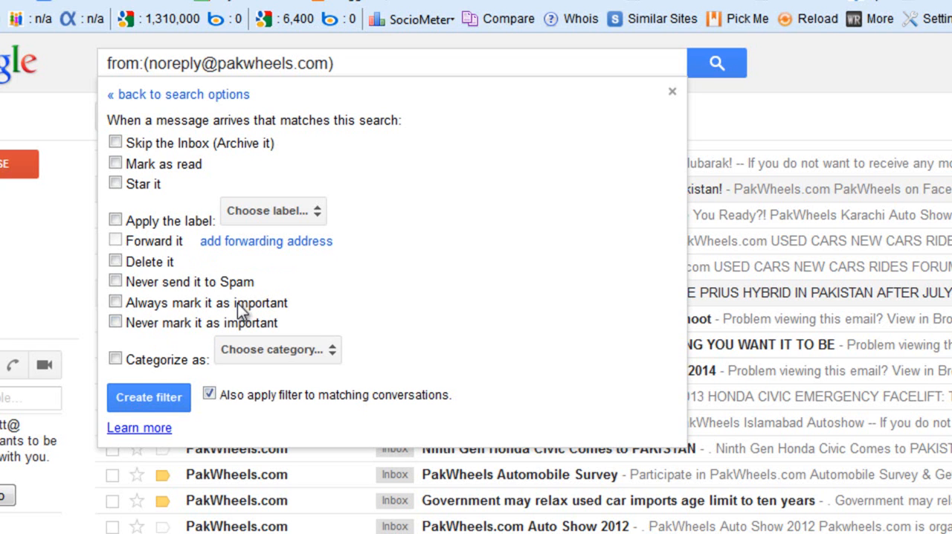
pyautogui.click(116, 184)
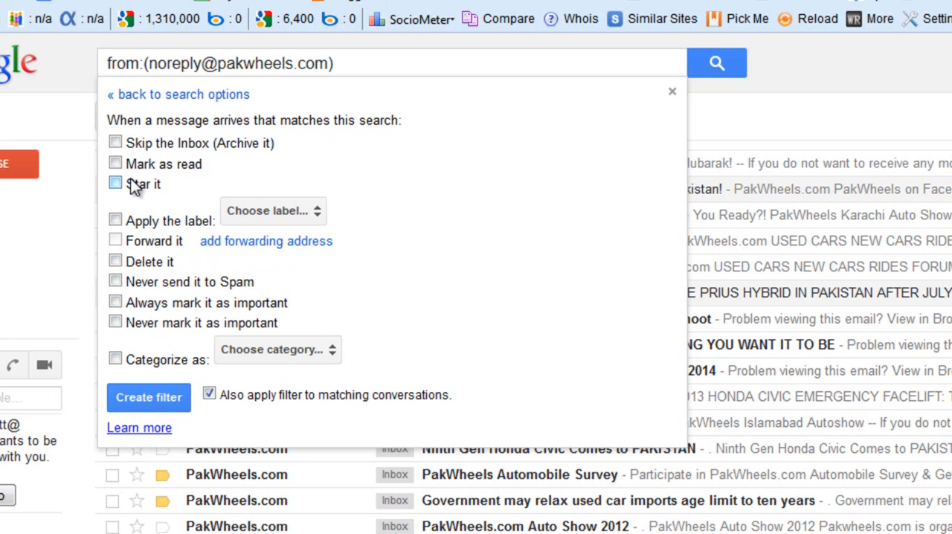
pyautogui.click(116, 164)
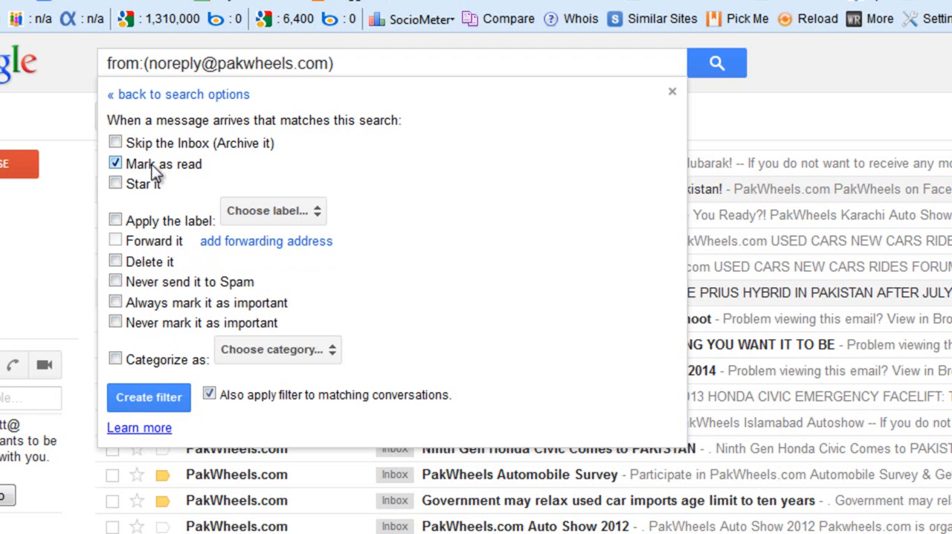
pyautogui.click(149, 397)
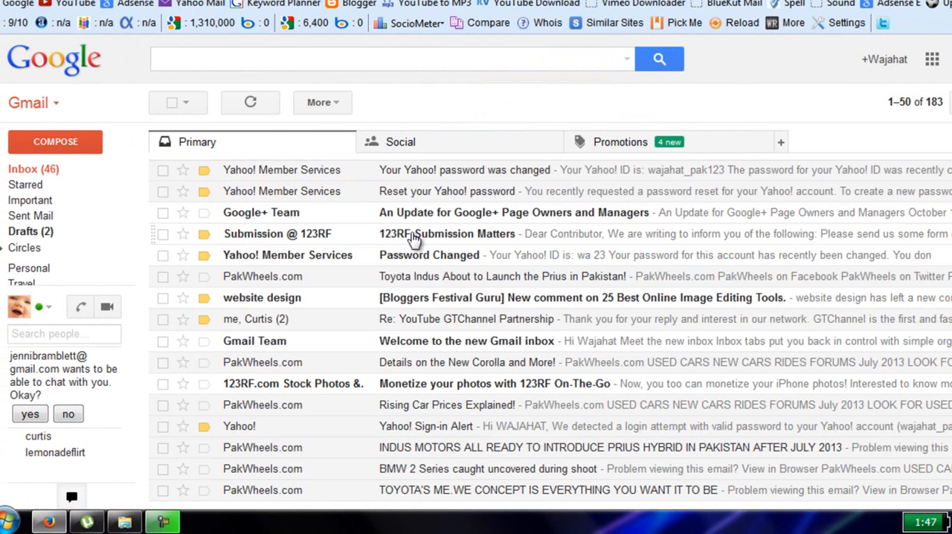
pyautogui.scroll(-3)
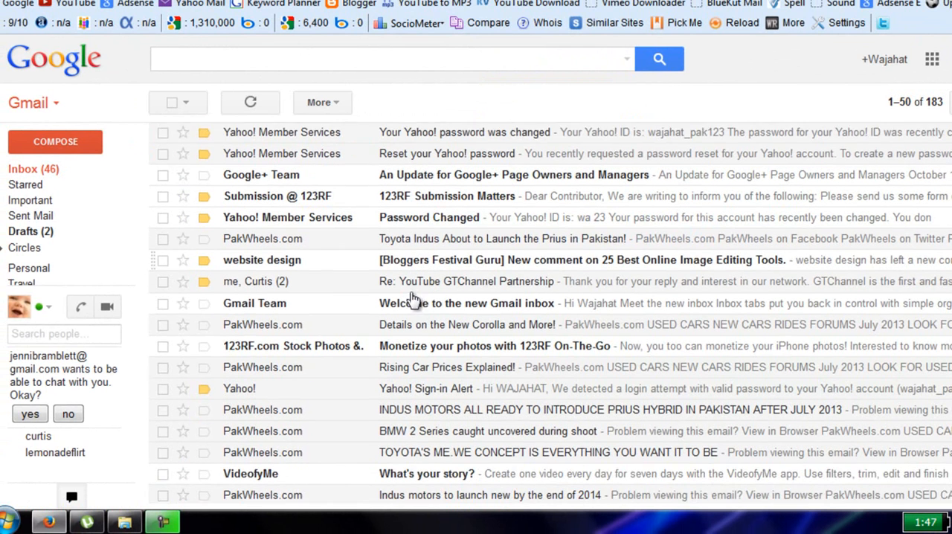
pyautogui.scroll(-3)
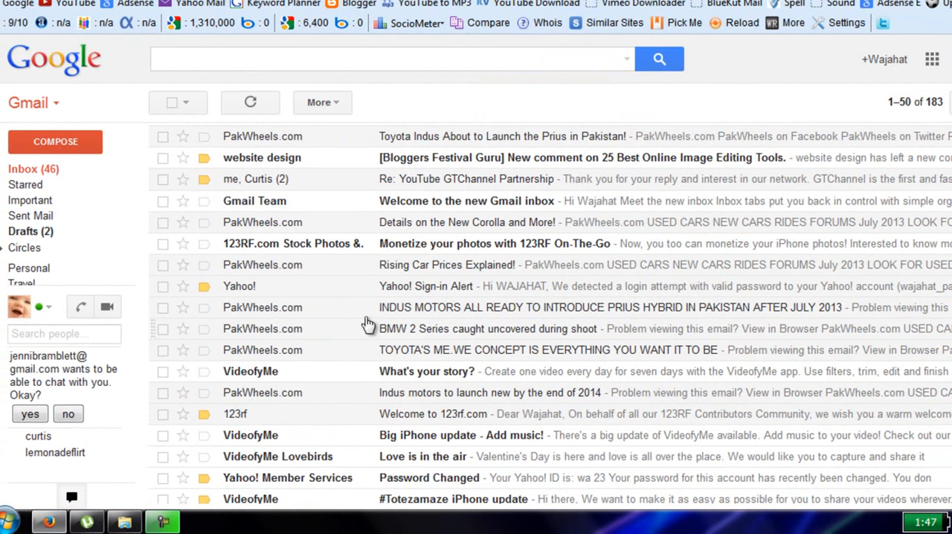
pyautogui.moveTo(335, 309)
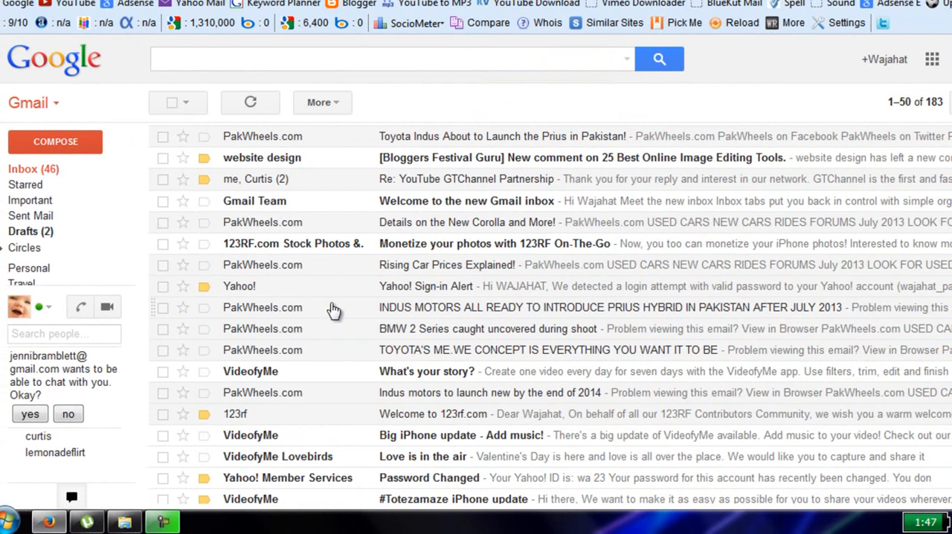
pyautogui.scroll(-3)
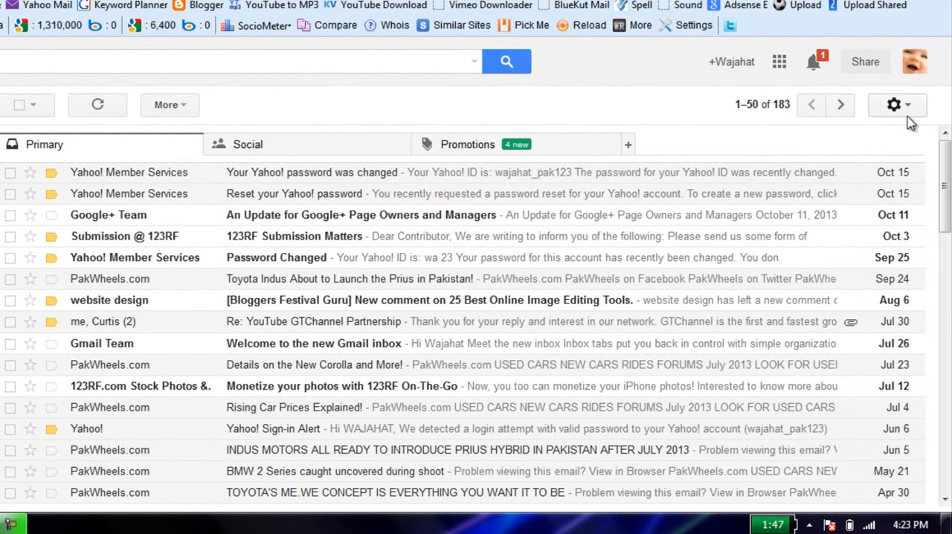
pyautogui.click(892, 104)
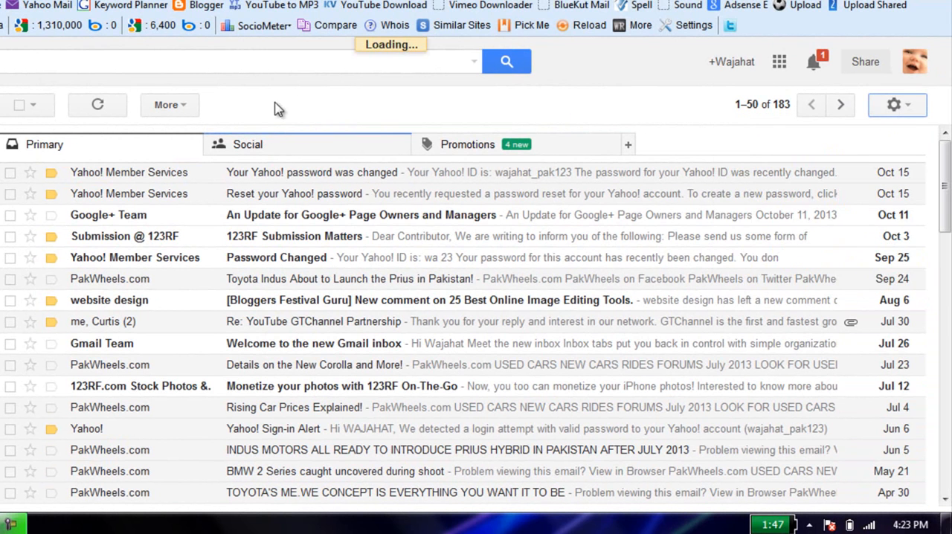
pyautogui.click(892, 104)
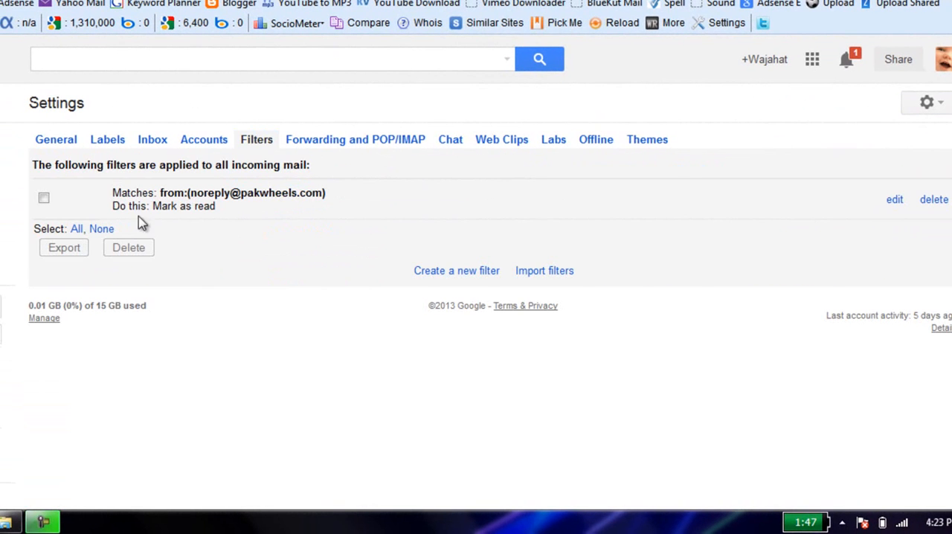
pyautogui.moveTo(334, 195)
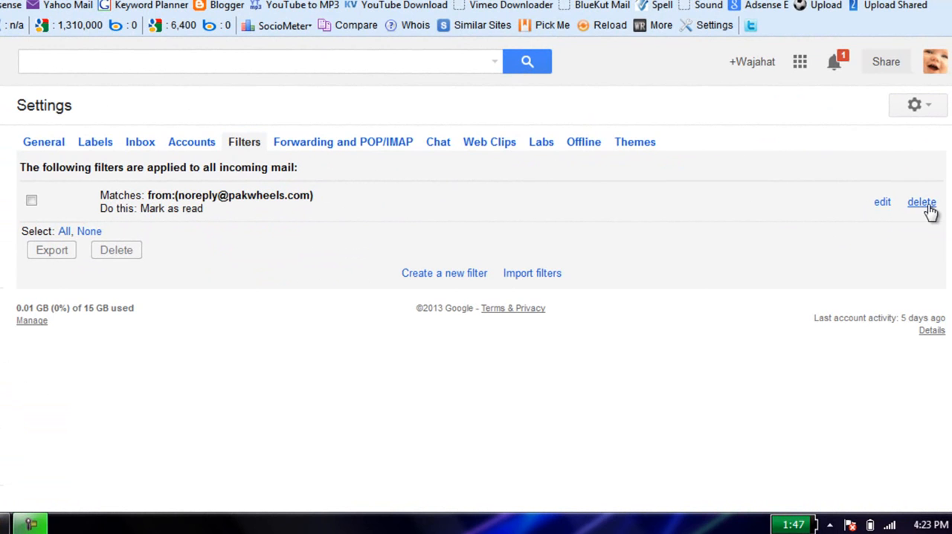
pyautogui.moveTo(365, 229)
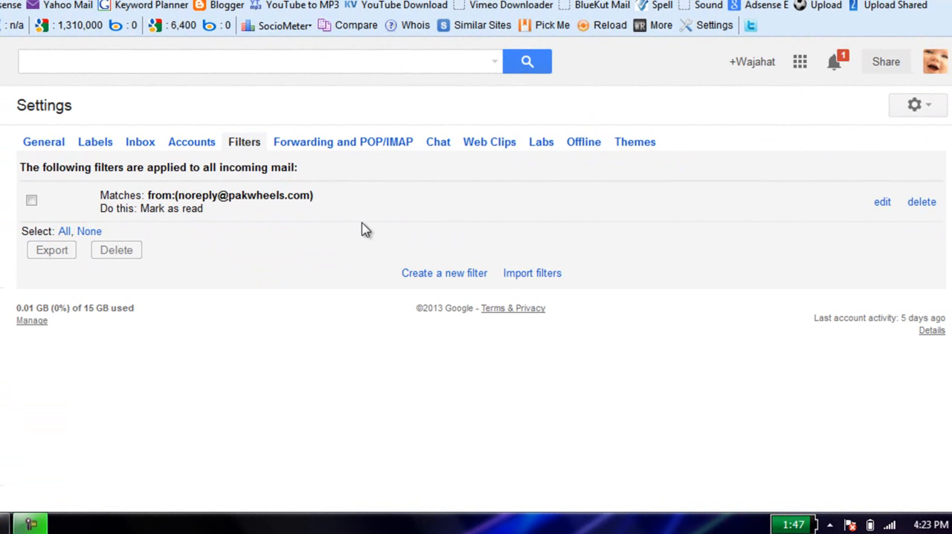
pyautogui.moveTo(78, 530)
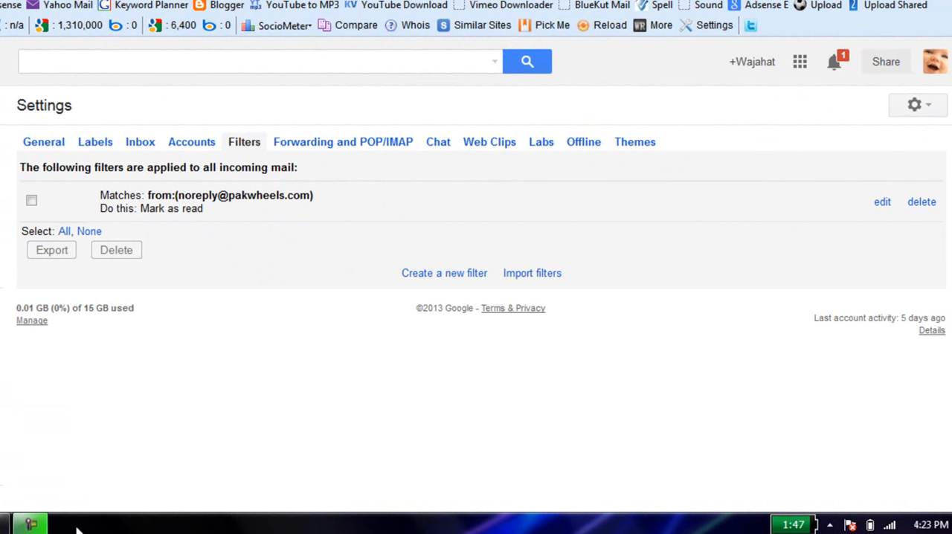
pyautogui.moveTo(53, 455)
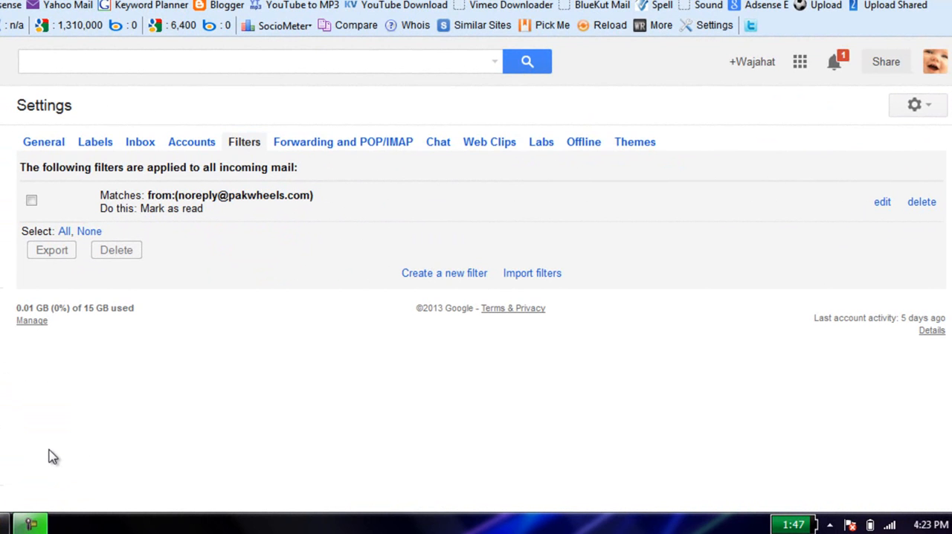